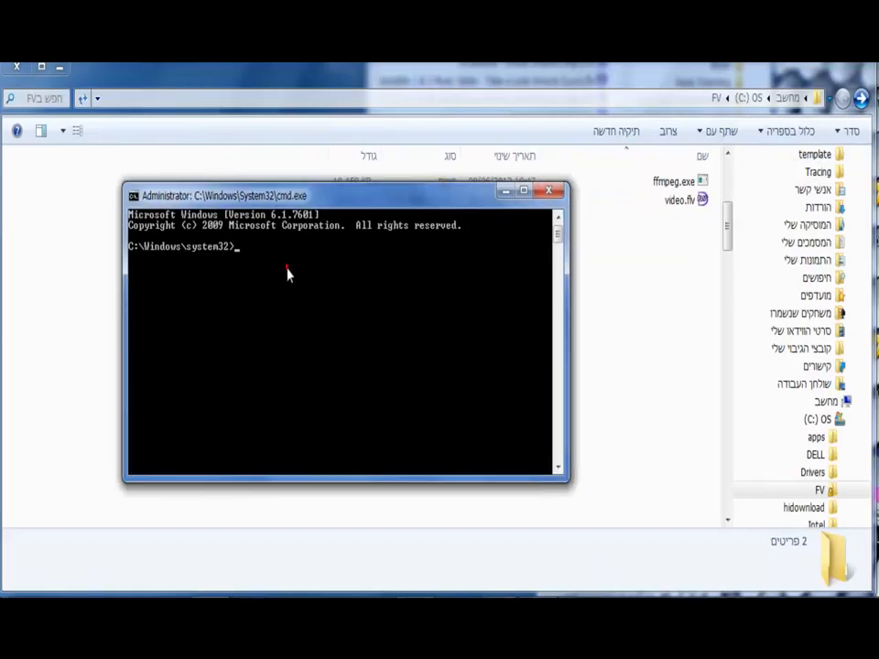
{"action": "type", "text": "CD\\"}
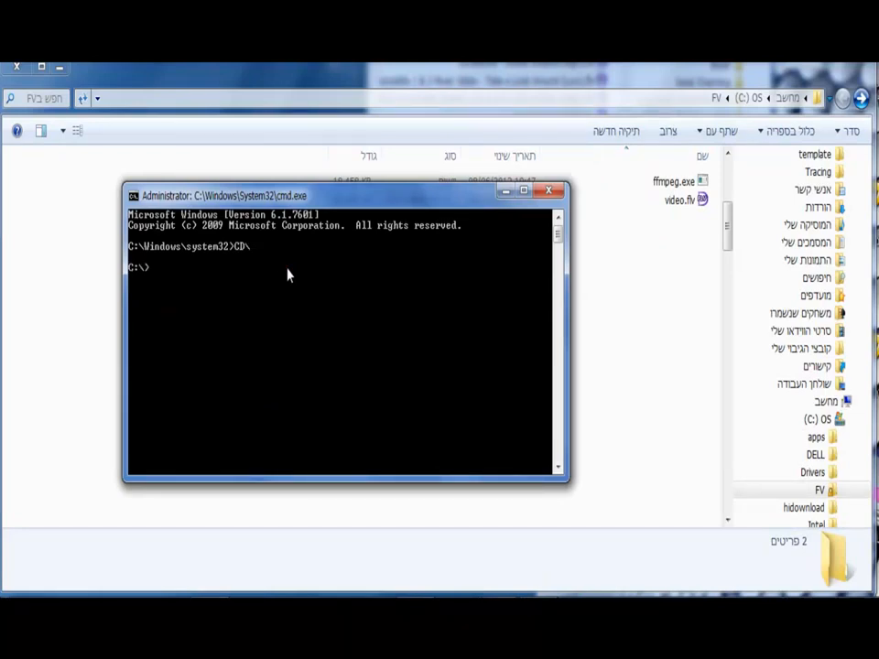
{"action": "type", "text": "CD FV"}
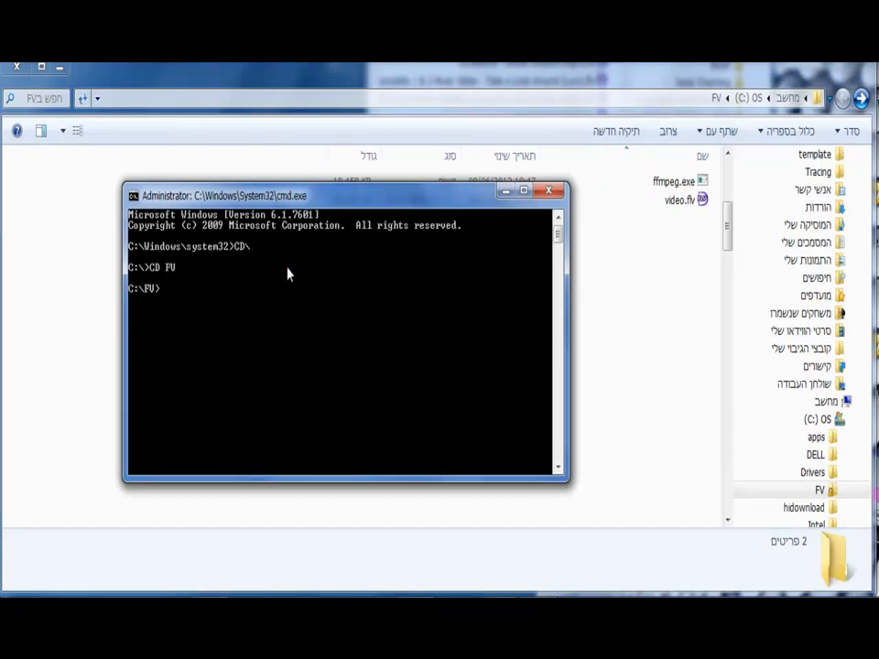
{"action": "type", "text": "DIR"}
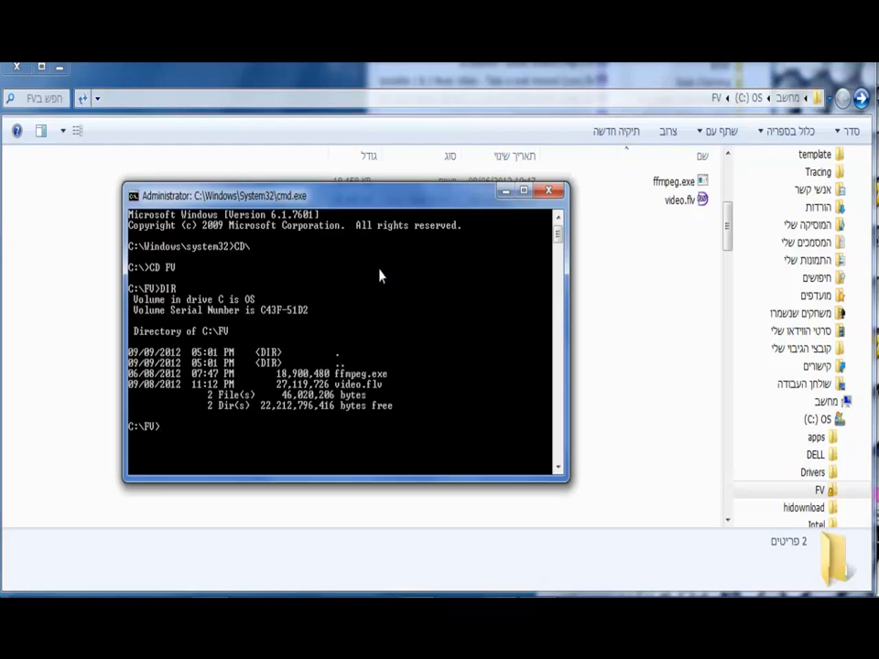
{"action": "type", "text": "ffmpeg"}
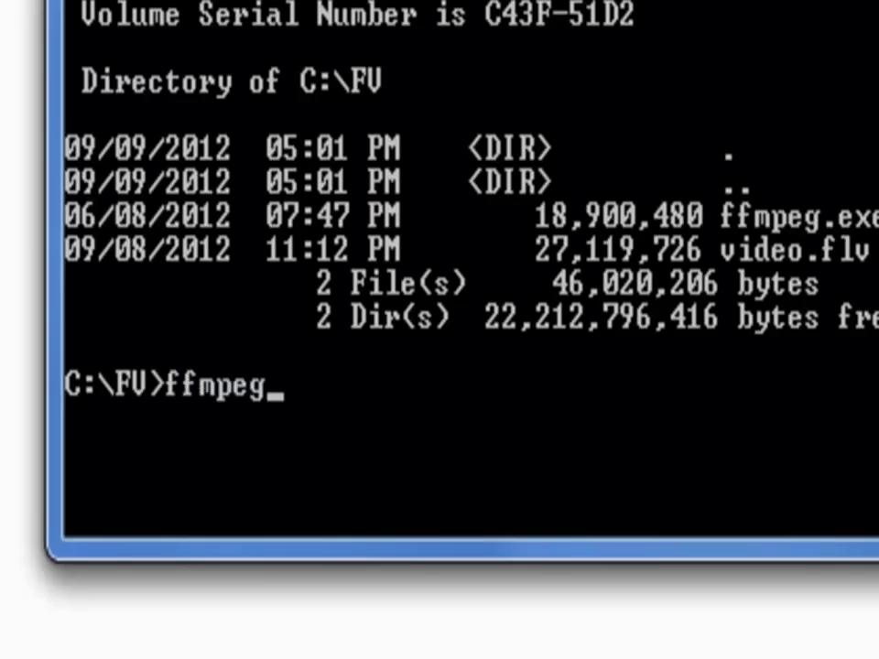
{"action": "type", "text": "-i v"}
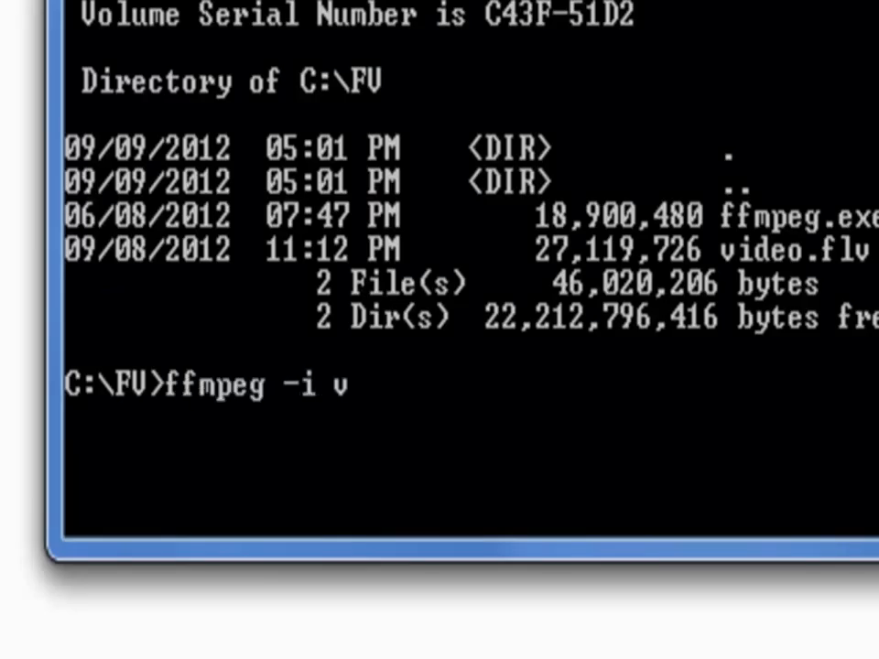
{"action": "type", "text": "ideo.flv"}
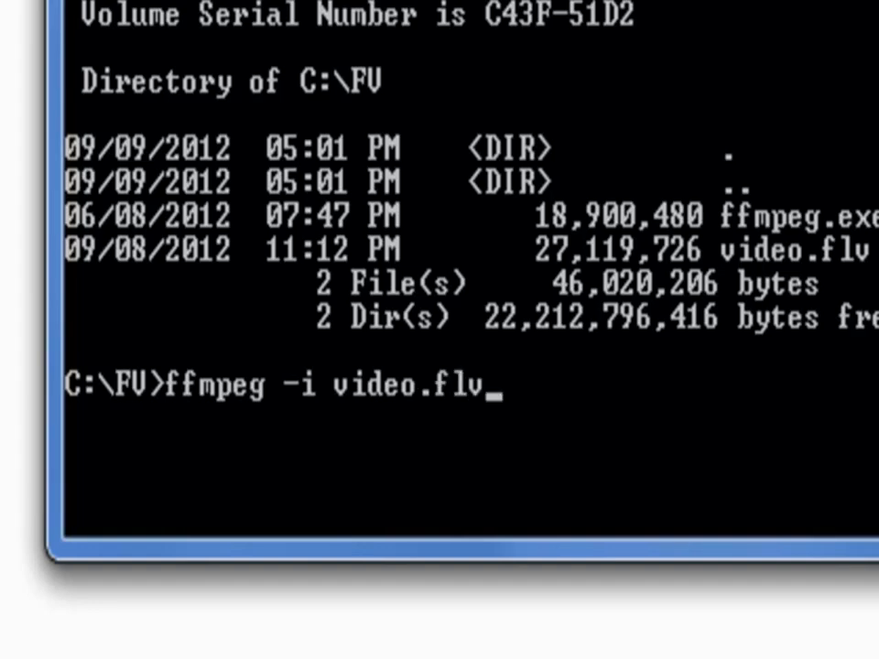
{"action": "type", "text": "-ar 44100"}
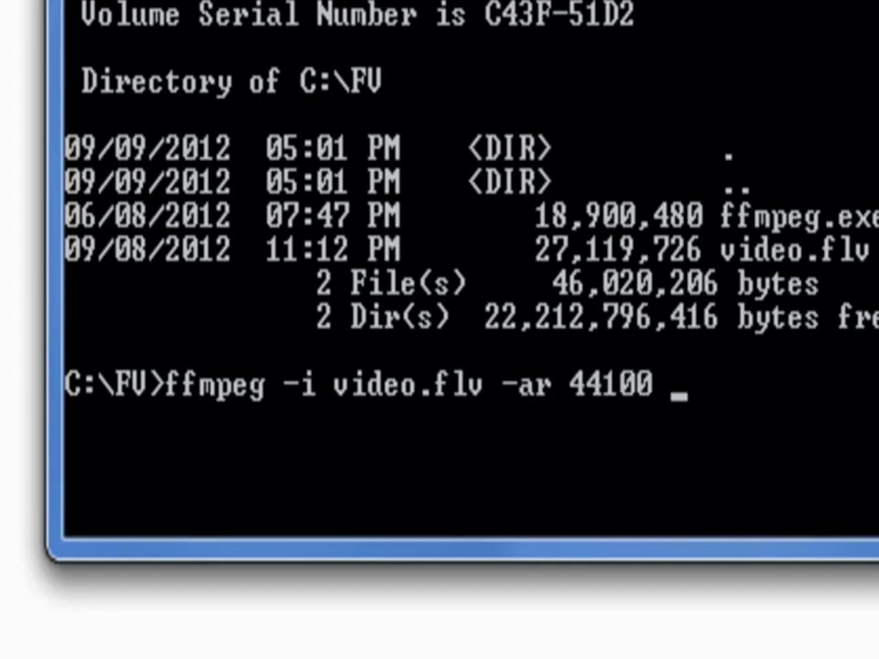
{"action": "type", "text": "-ab 160k -ac"}
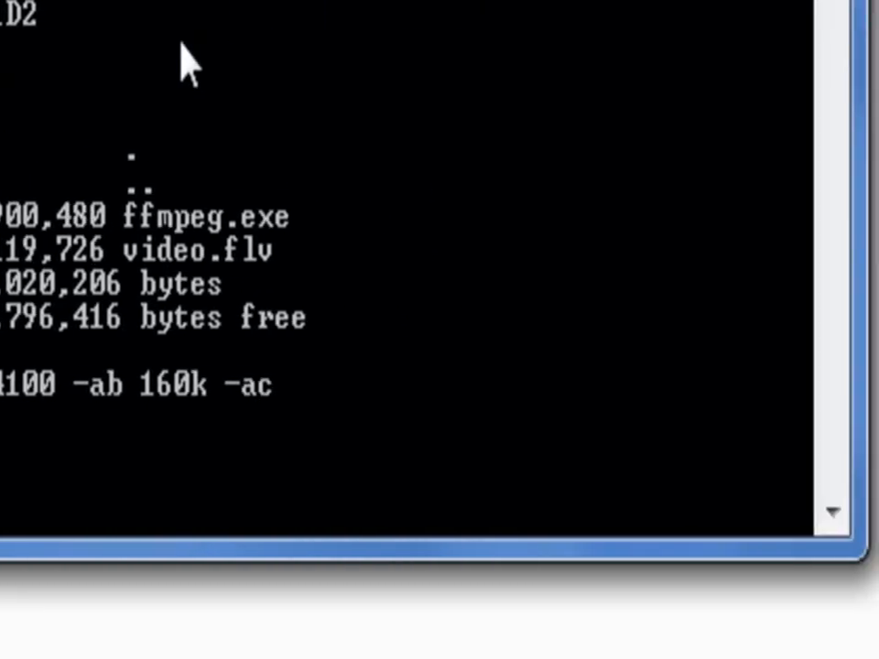
{"action": "type", "text": "2"}
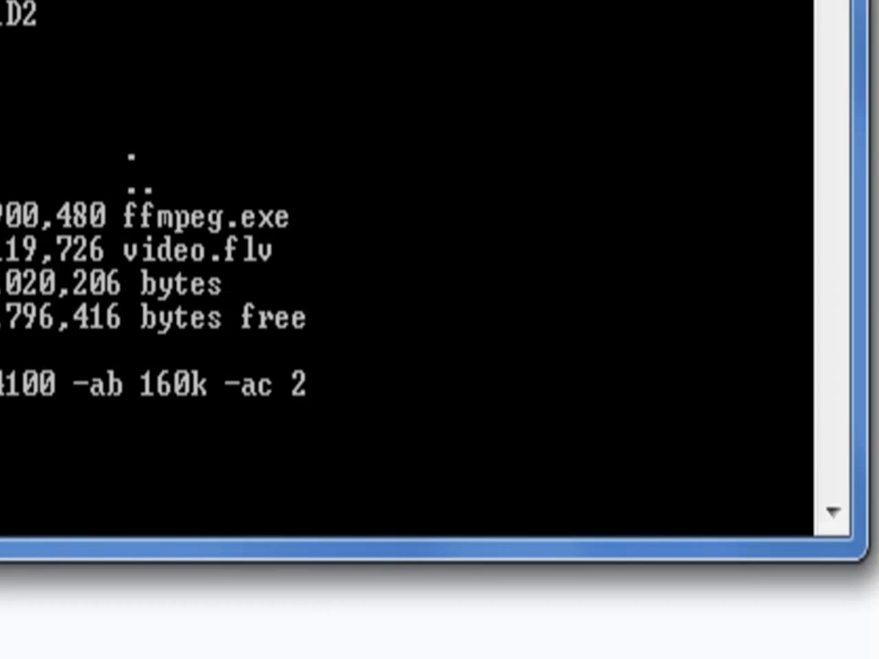
{"action": "type", "text": "musi"}
{"action": "type", "text": "Now I w"}
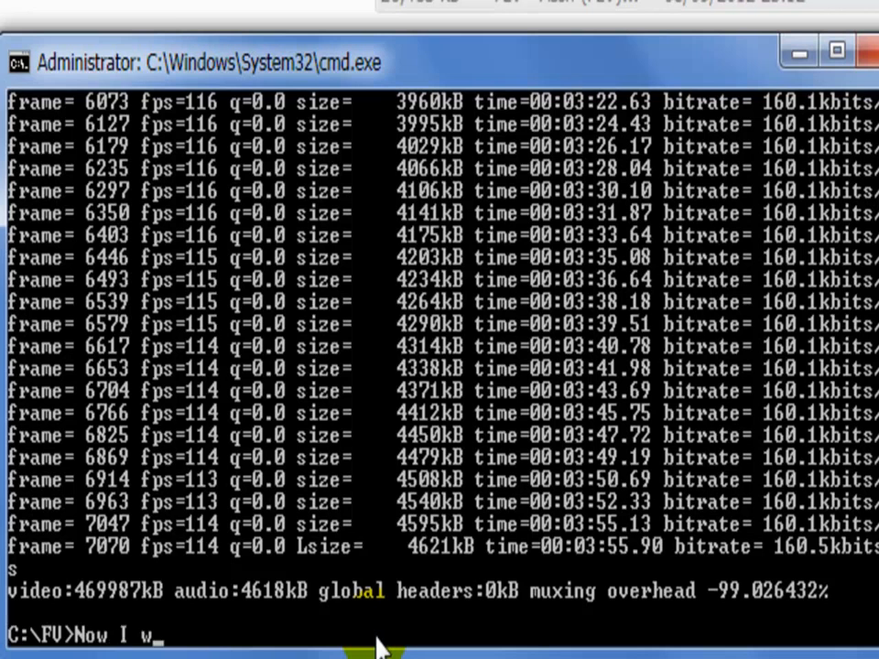
{"action": "type", "text": "ill Show"}
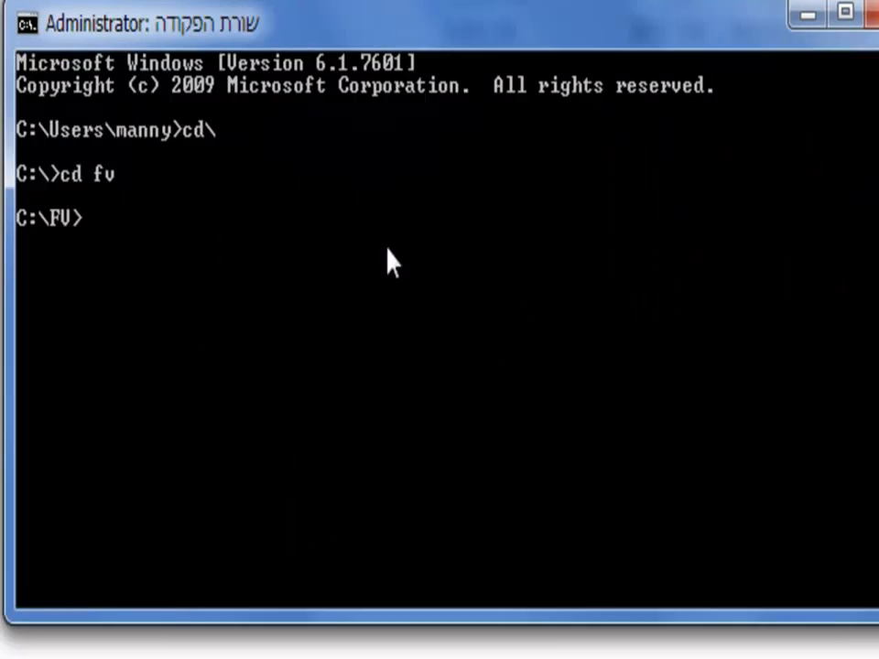
{"action": "type", "text": "ffmpeg"}
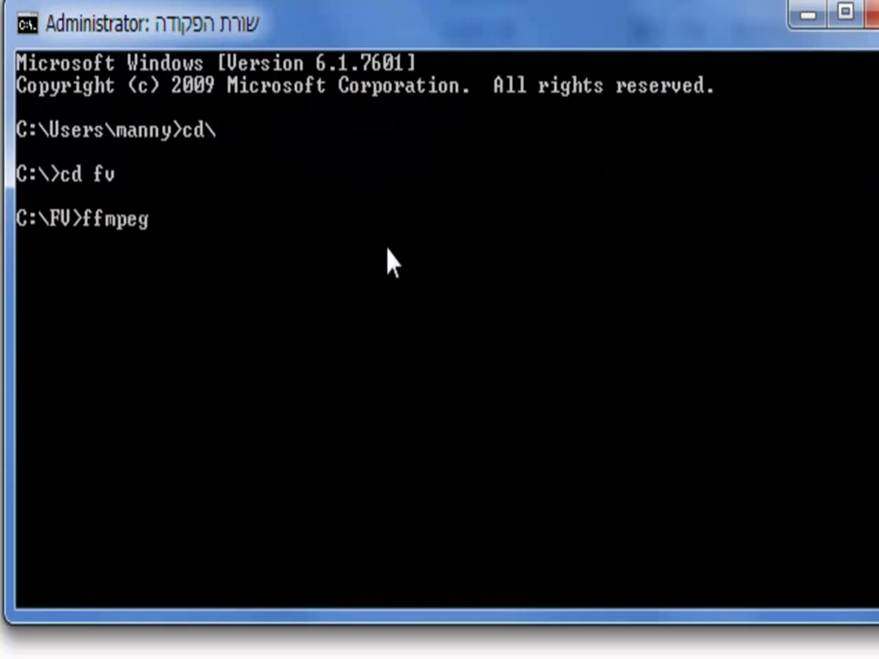
{"action": "type", "text": "-i"}
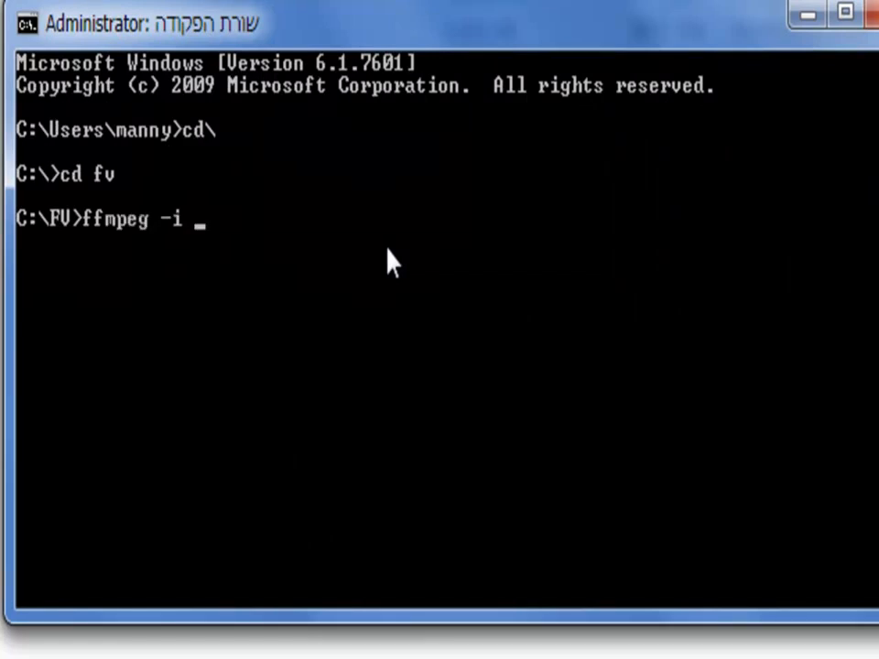
{"action": "type", "text": "video.flv"}
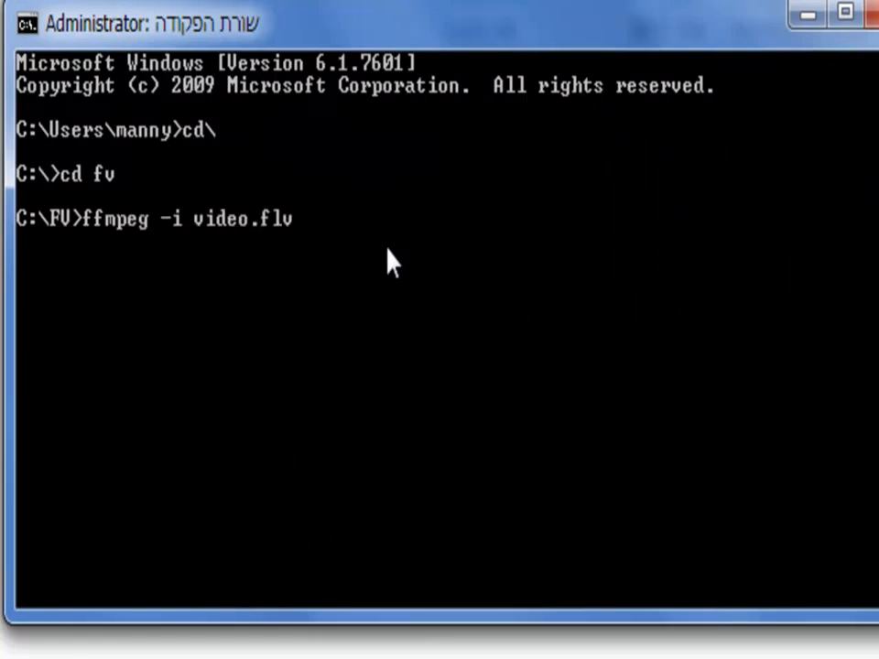
{"action": "type", "text": "-sam"}
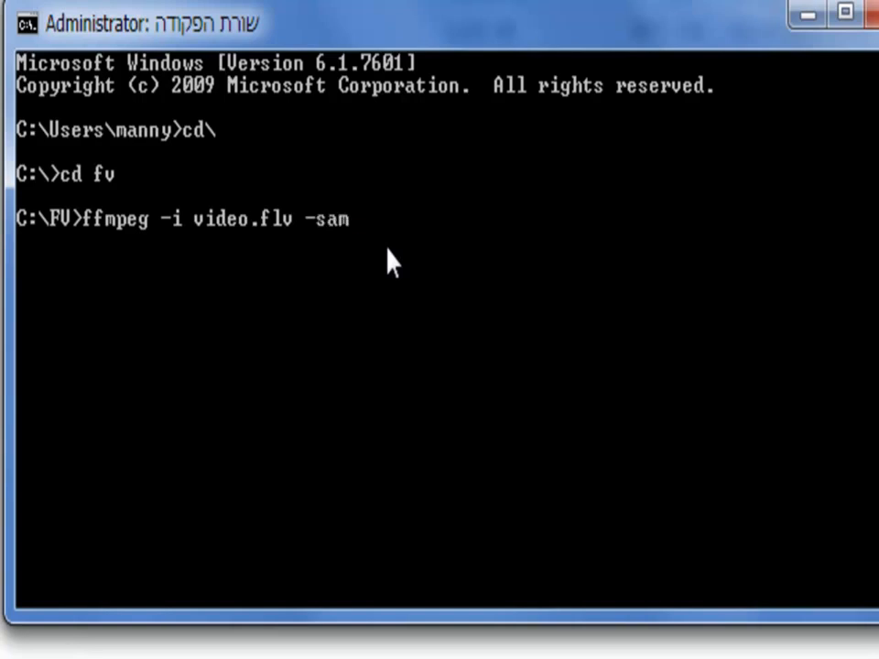
{"action": "type", "text": "q -"}
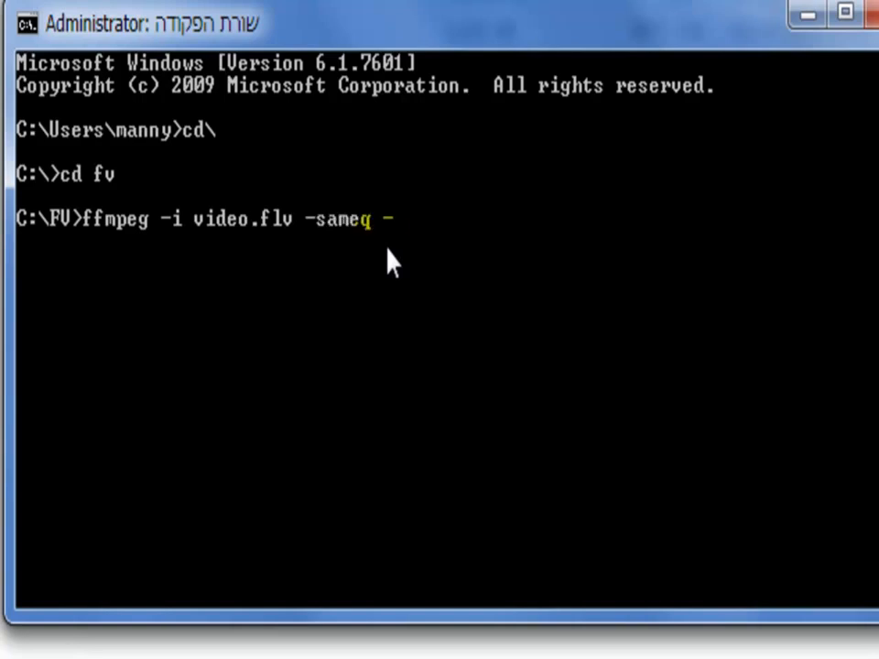
{"action": "type", "text": "ar 441"}
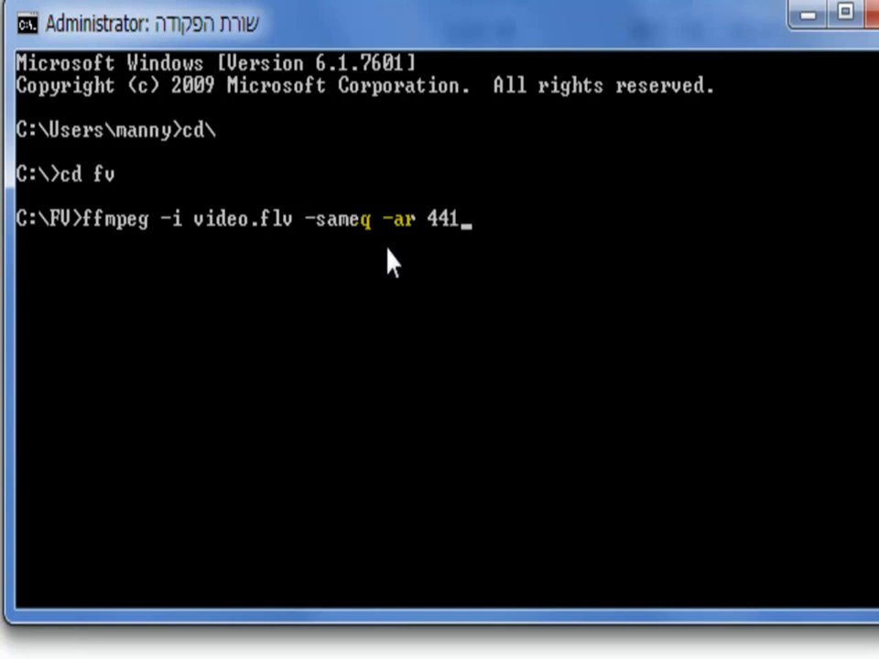
{"action": "type", "text": "00 video"}
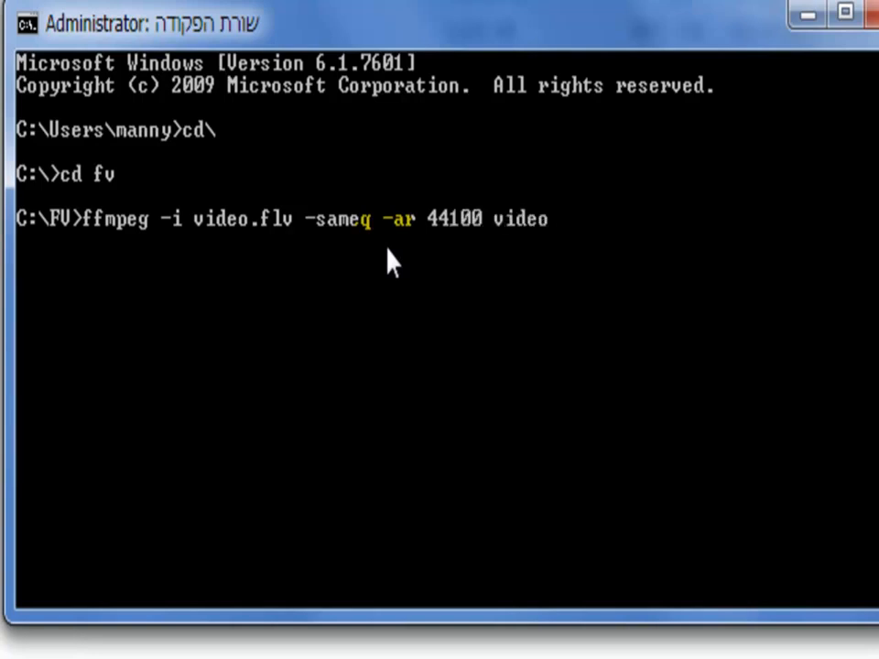
{"action": "type", "text": "mp4.mp"}
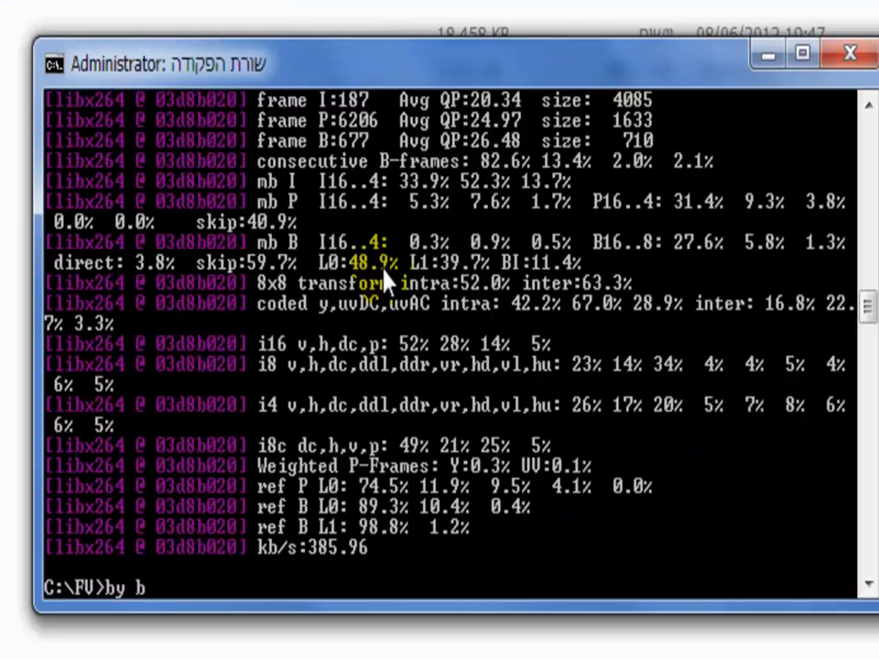
{"action": "type", "text": "by from meneidvd1"}
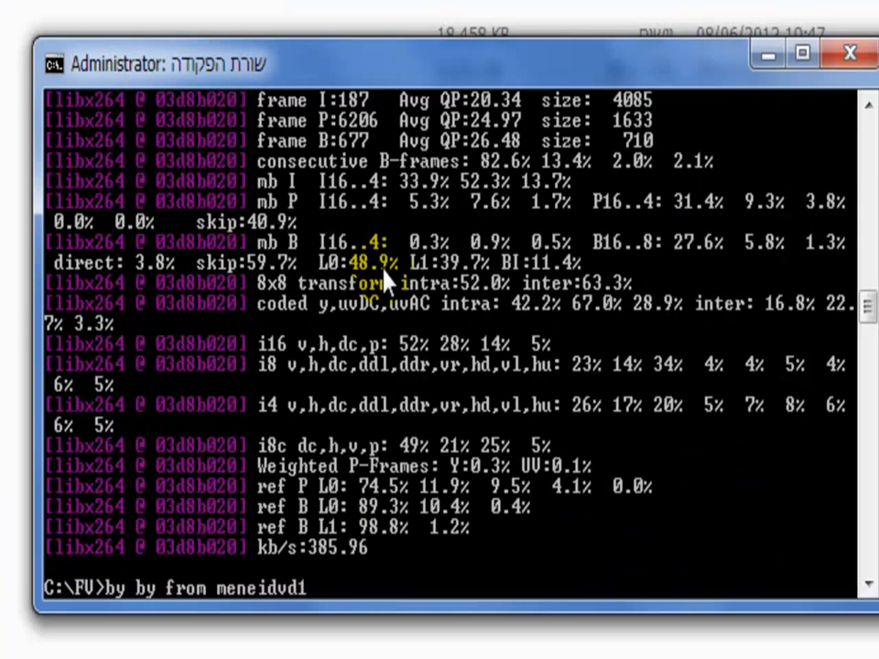